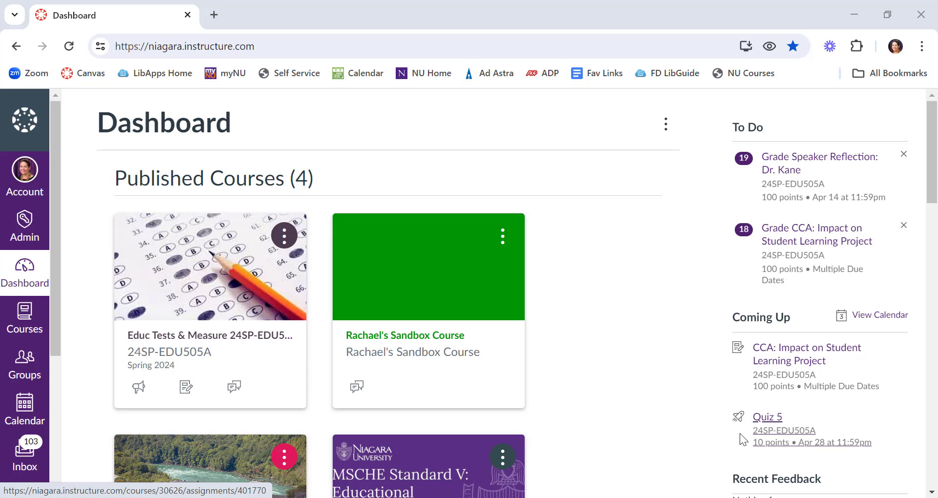
mouse_move(540, 390)
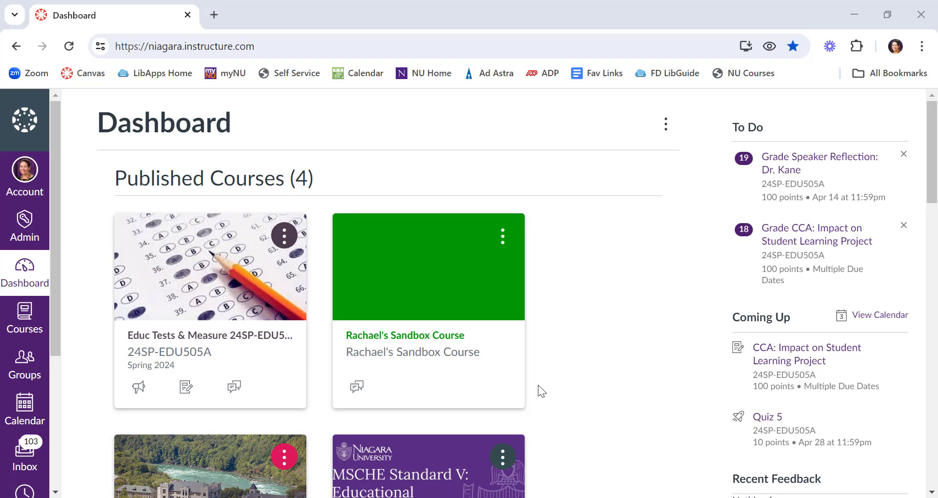
Open Rachael's Sandbox Course from the Dashboard and scroll its navigation toward Settings.
left_click(404, 335)
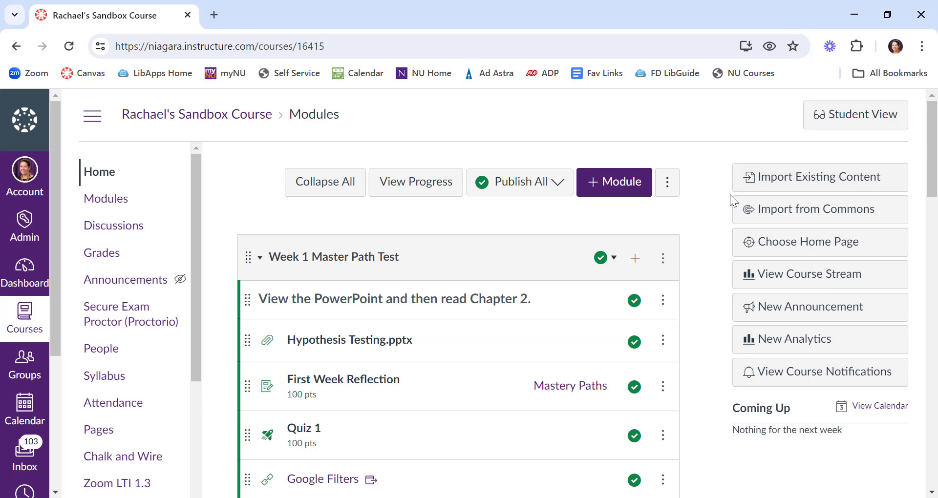
mouse_move(258, 178)
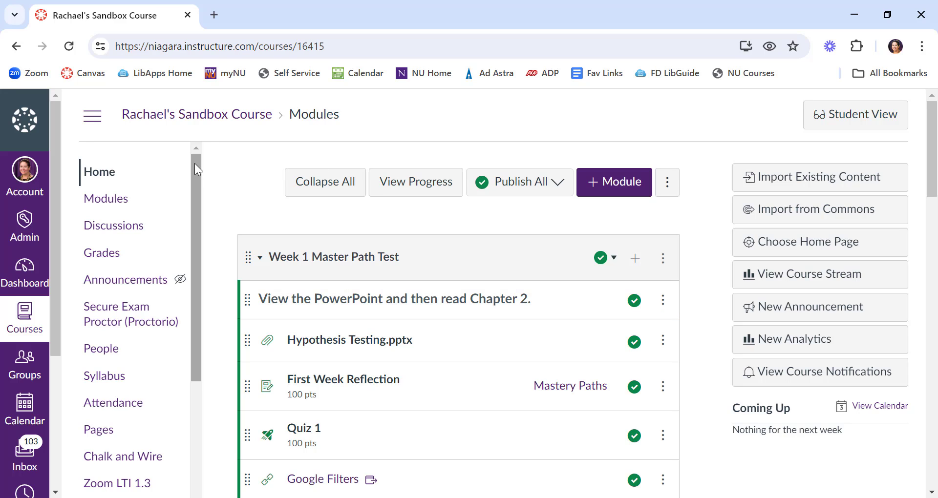
scroll("down", 3)
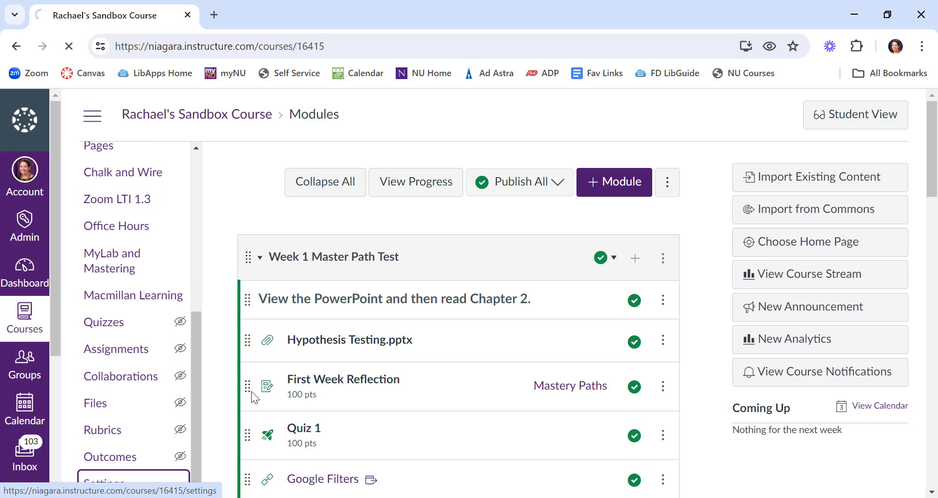
In the course Settings, change Participation from Term to Course.
left_click(103, 483)
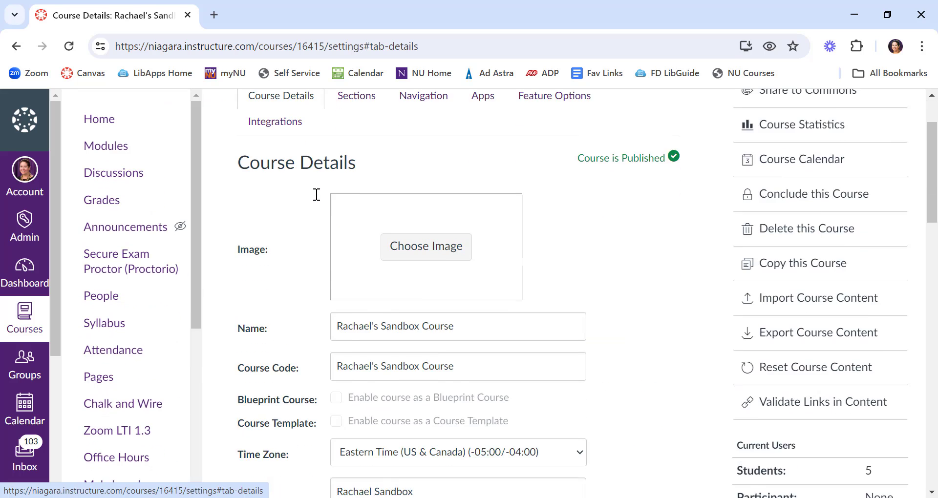
scroll("down", 3)
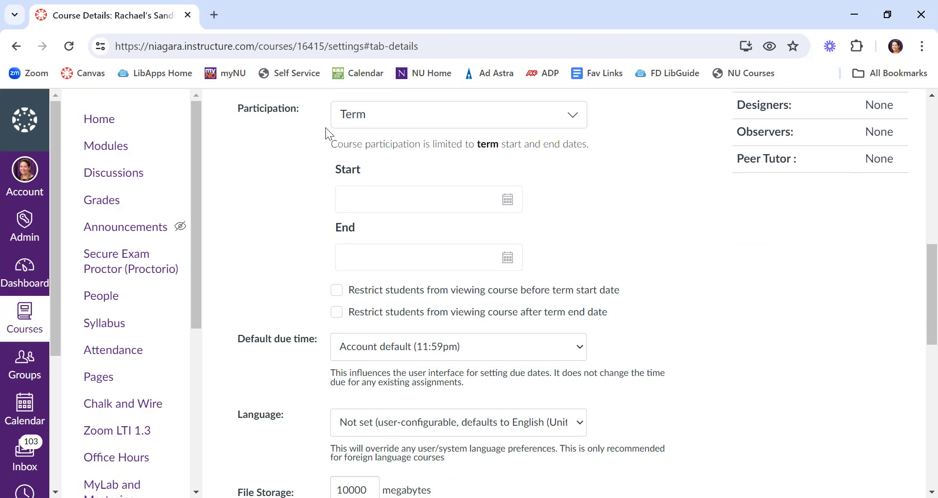
left_click(458, 114)
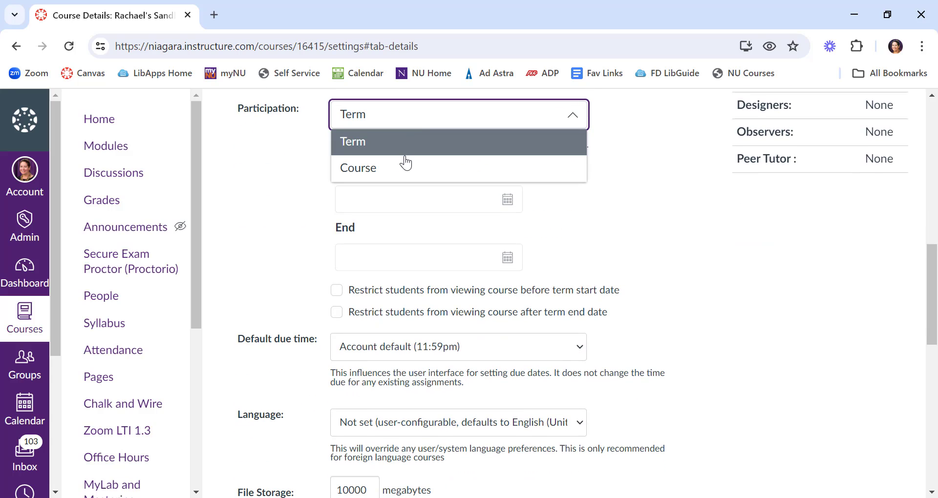
left_click(357, 168)
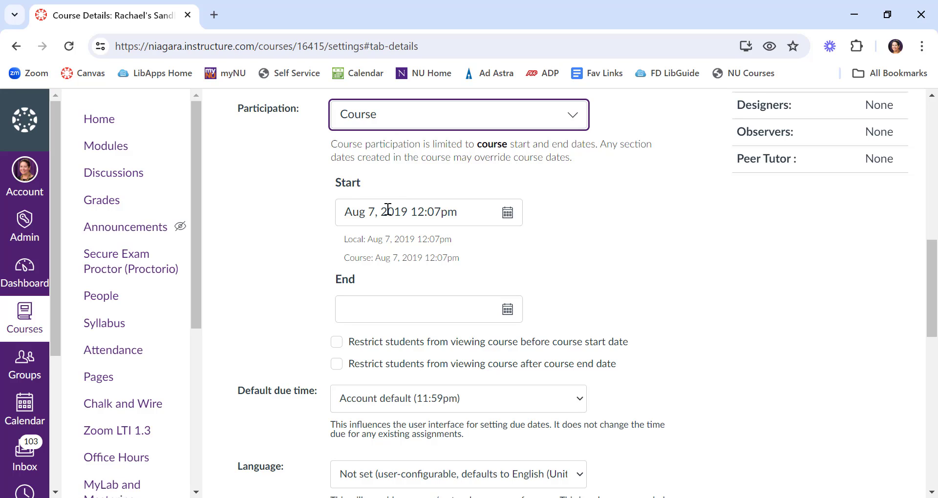
Enter start date Jan 23, 2024 12:00am and end date May 7, 2024.
left_click(428, 212)
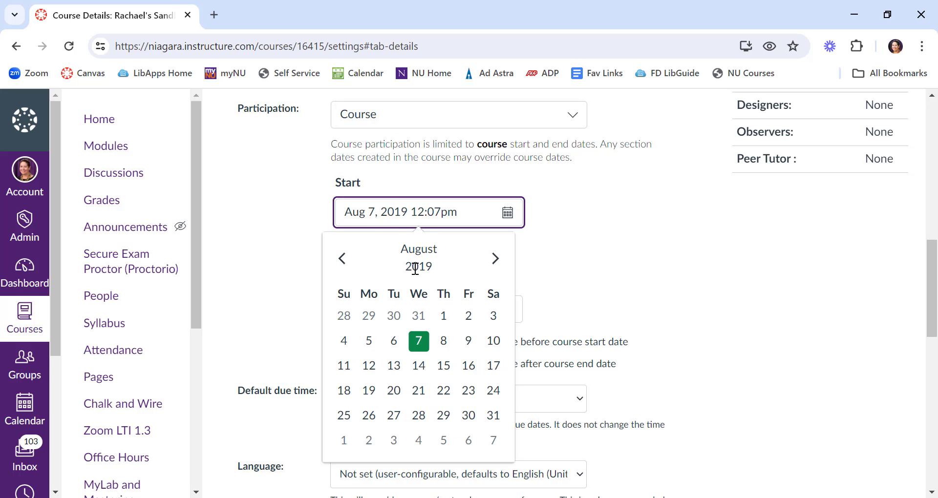
type("Jan 23, 2024 12:00am")
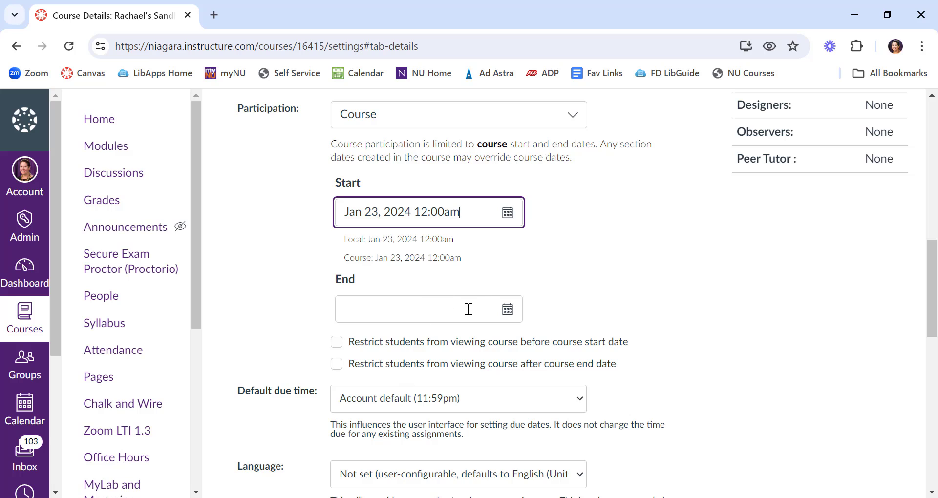
type("5/")
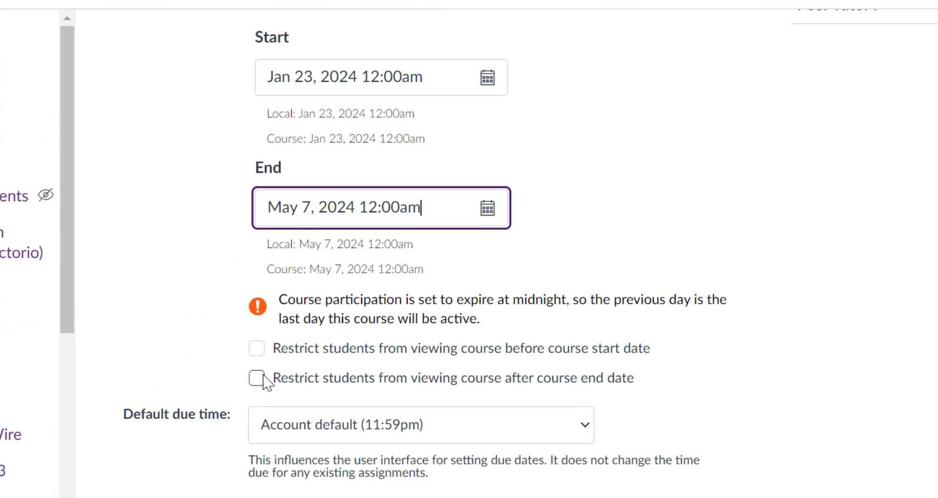
Restrict student viewing after the course end date, then Update Course Details.
left_click(256, 378)
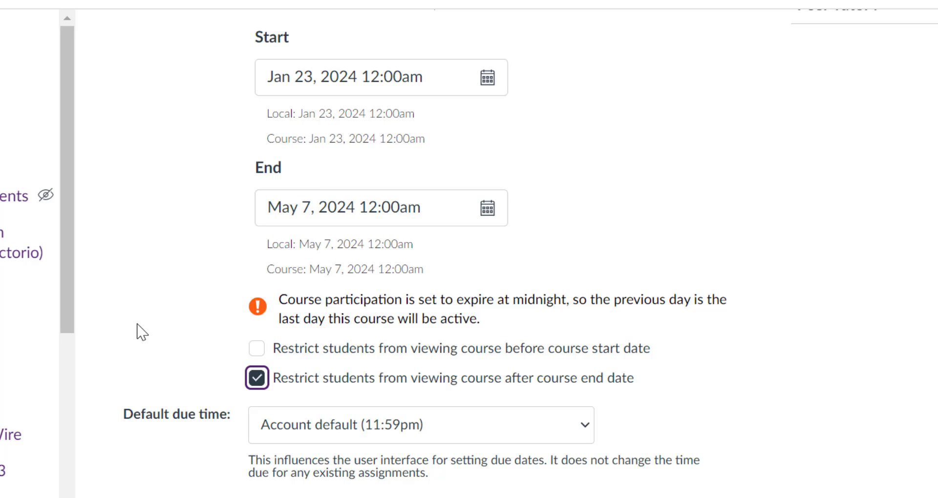
mouse_move(449, 367)
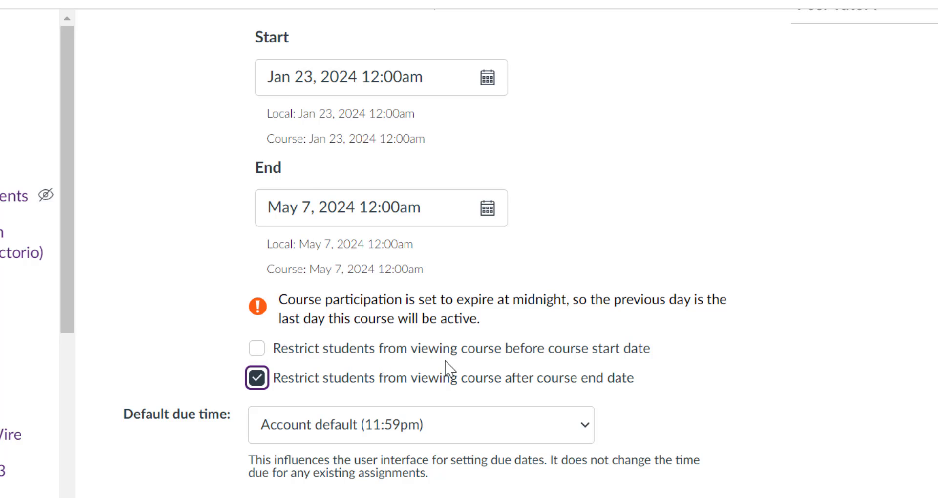
mouse_move(560, 357)
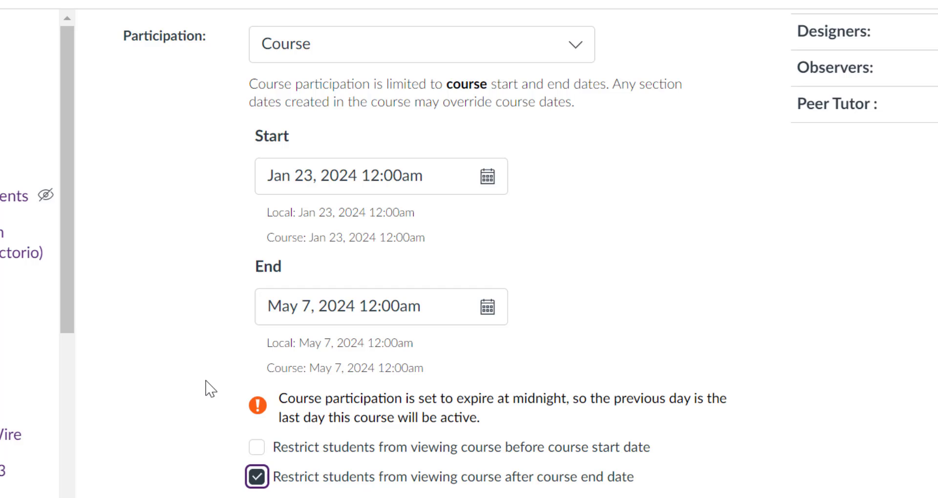
scroll("down", 3)
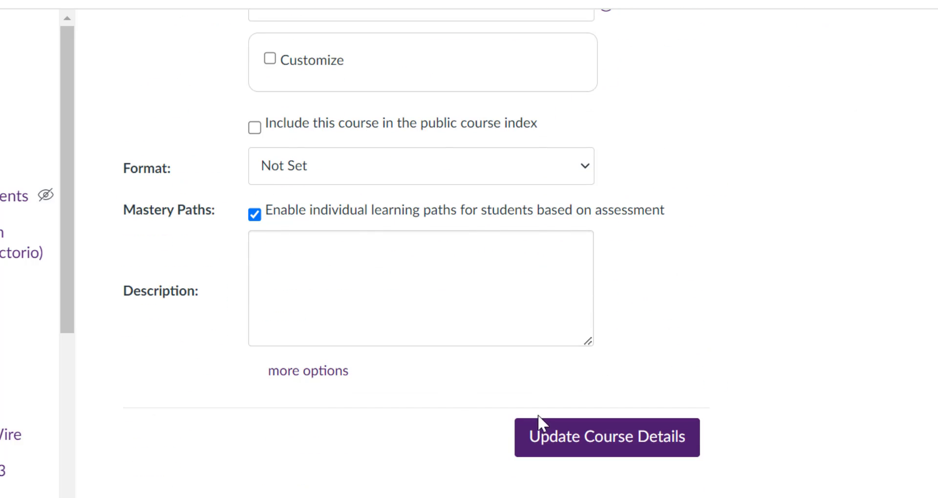
left_click(606, 437)
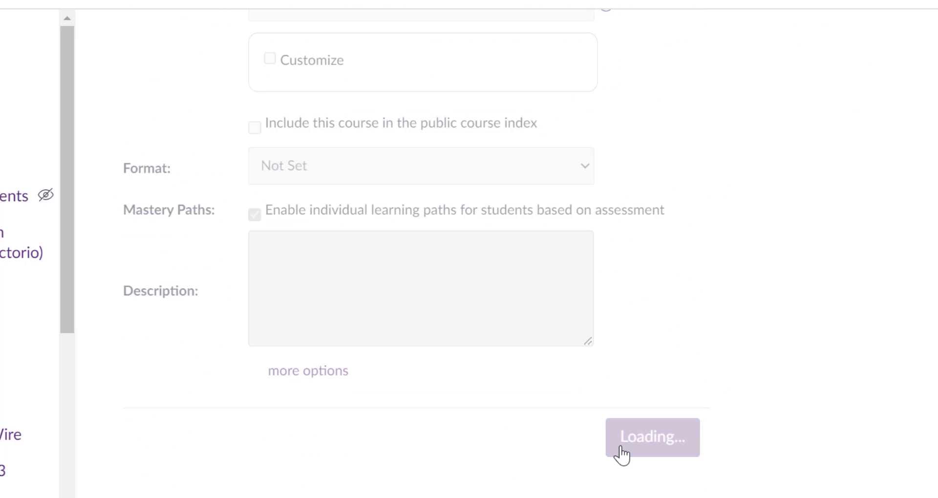